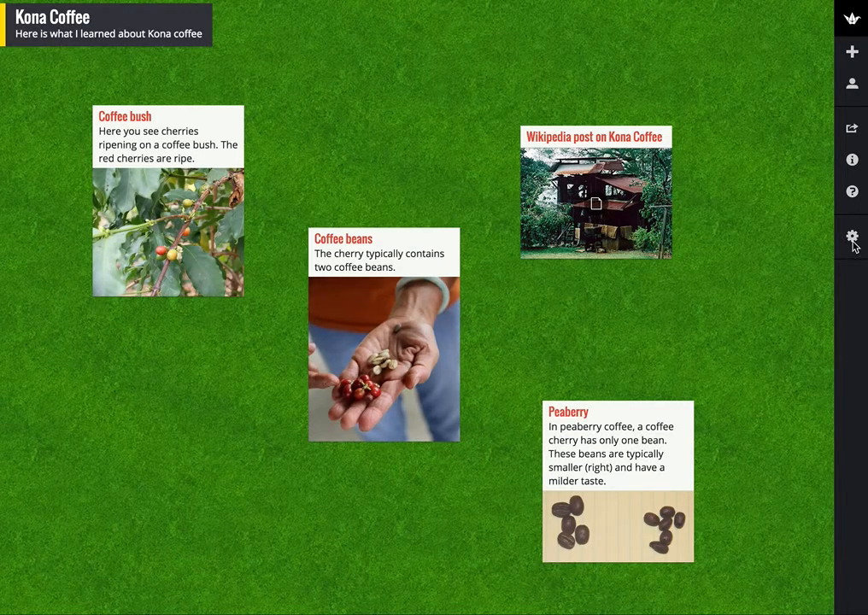
Show the Kona Coffee wall's Basic Info settings with its title and description.
left_click(850, 236)
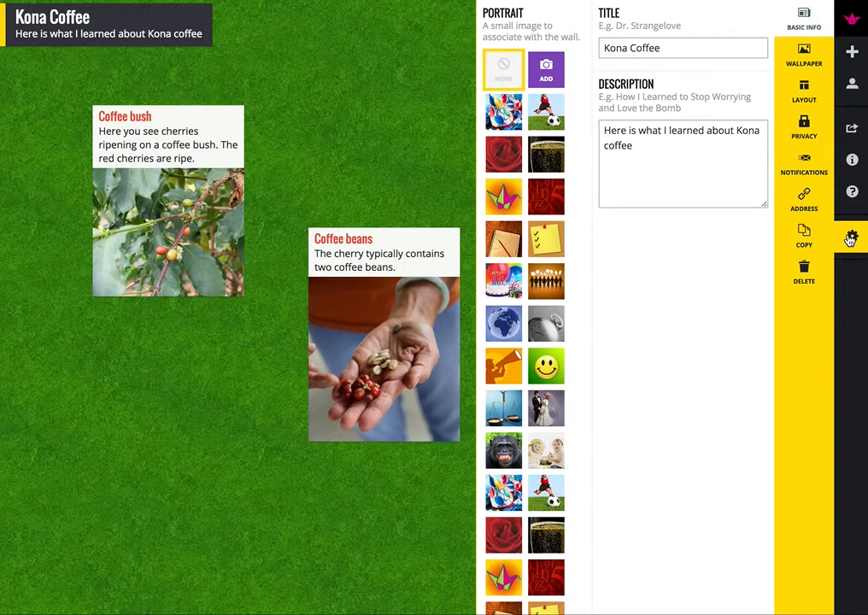
Review the Privacy settings: Totally Public with visitors set to Can View.
left_click(803, 128)
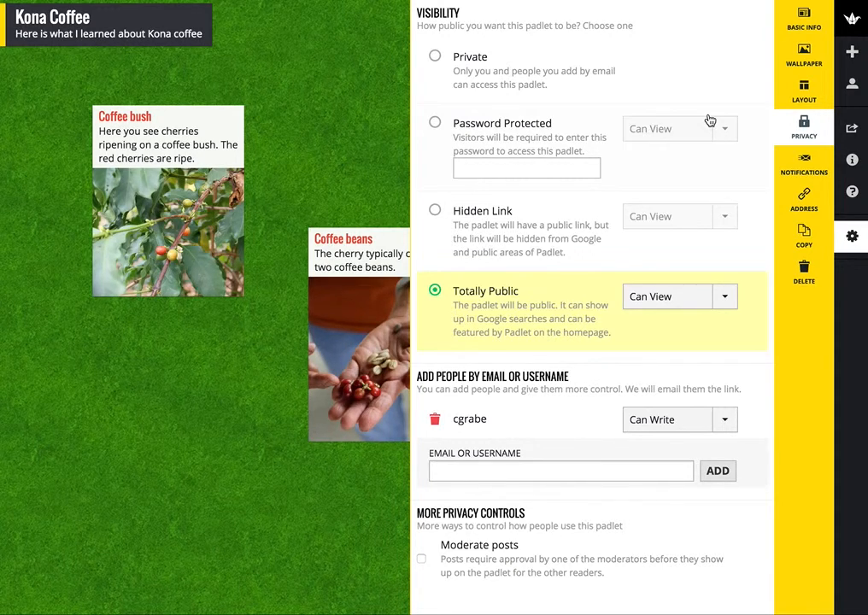
mouse_move(464, 294)
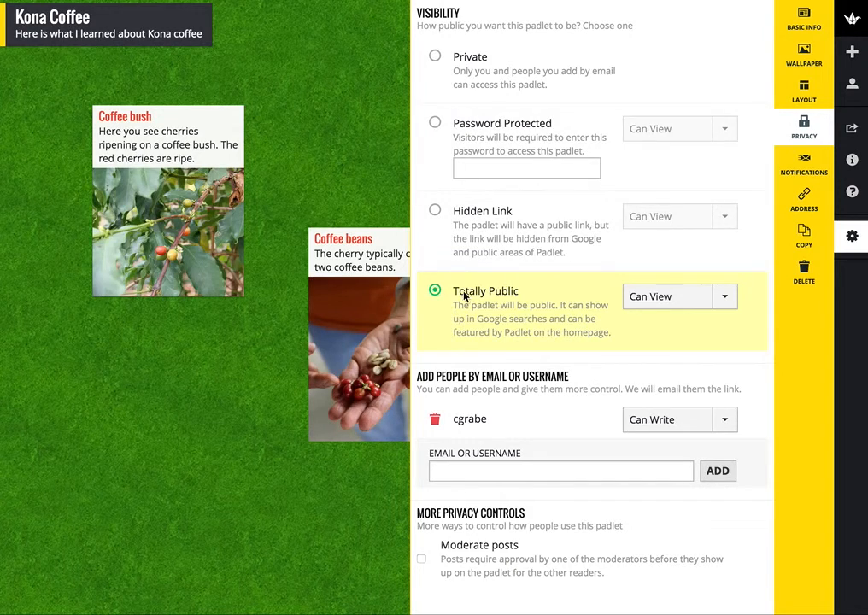
mouse_move(504, 304)
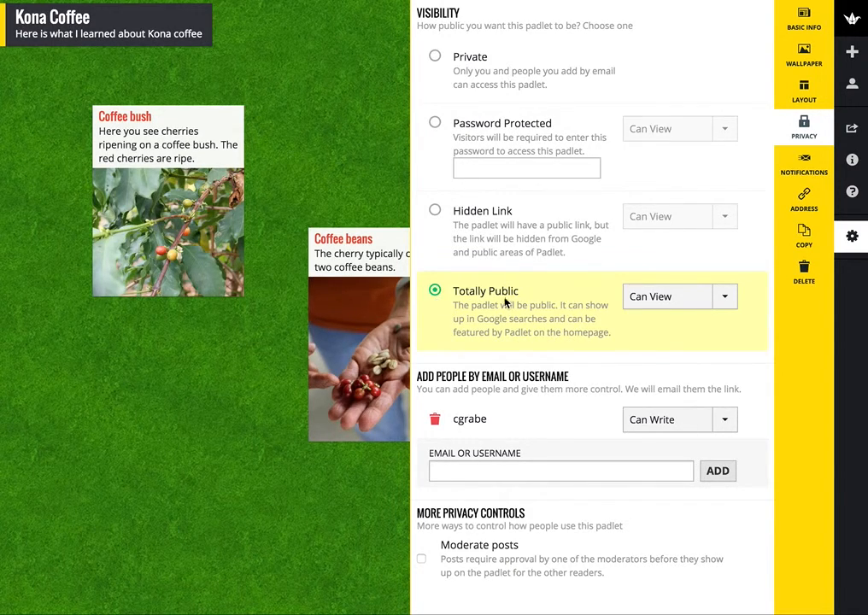
mouse_move(652, 300)
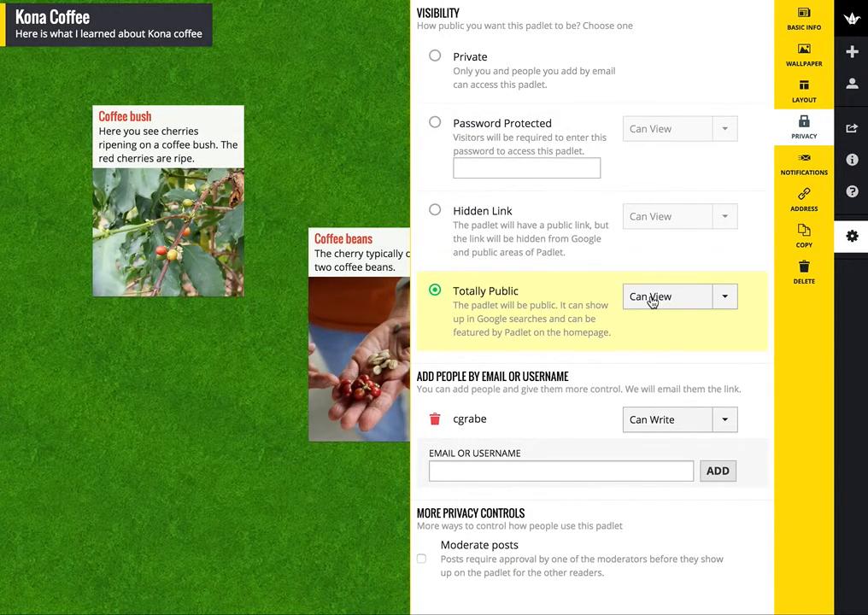
left_click(724, 298)
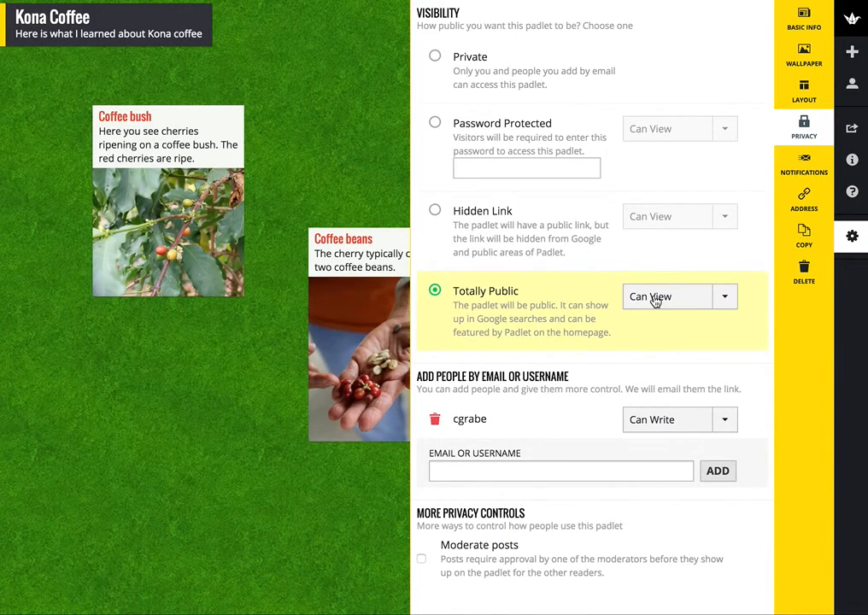
mouse_move(526, 420)
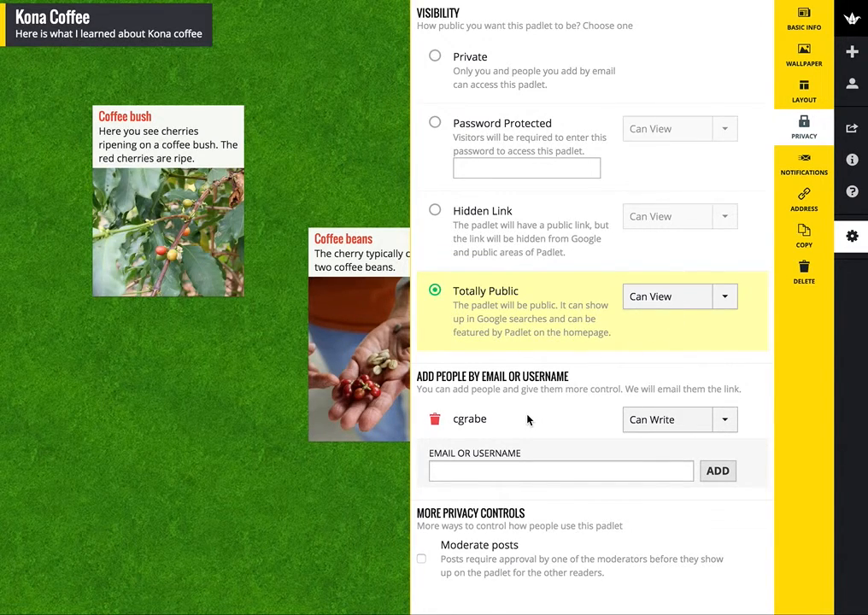
mouse_move(523, 424)
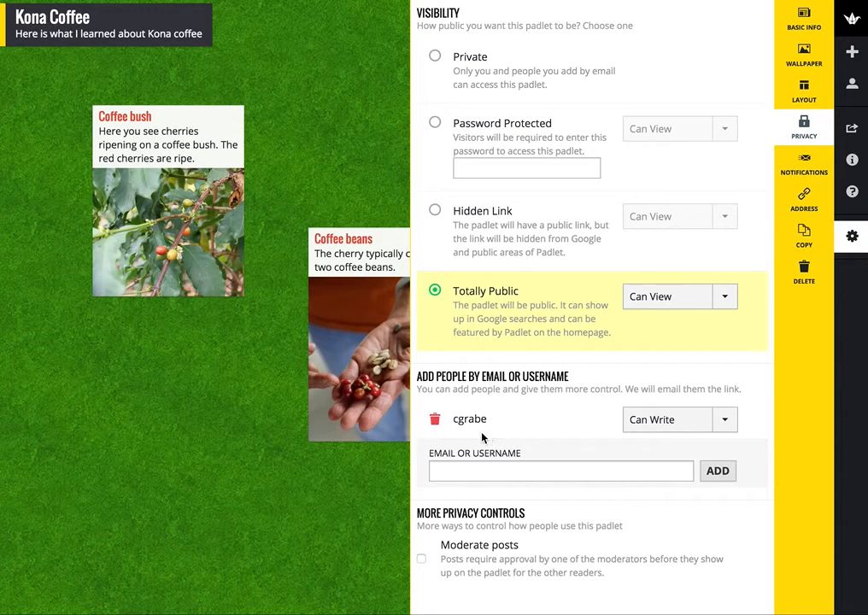
mouse_move(643, 448)
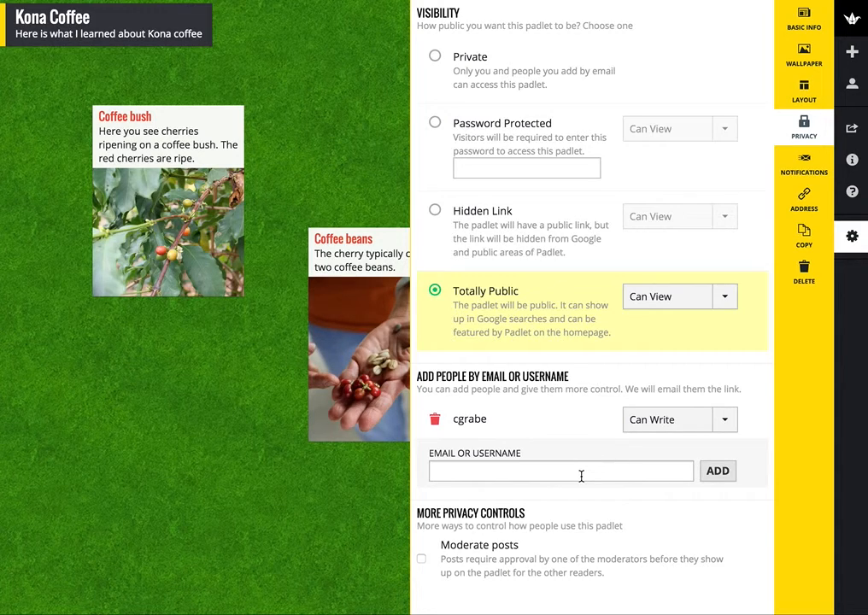
mouse_move(576, 475)
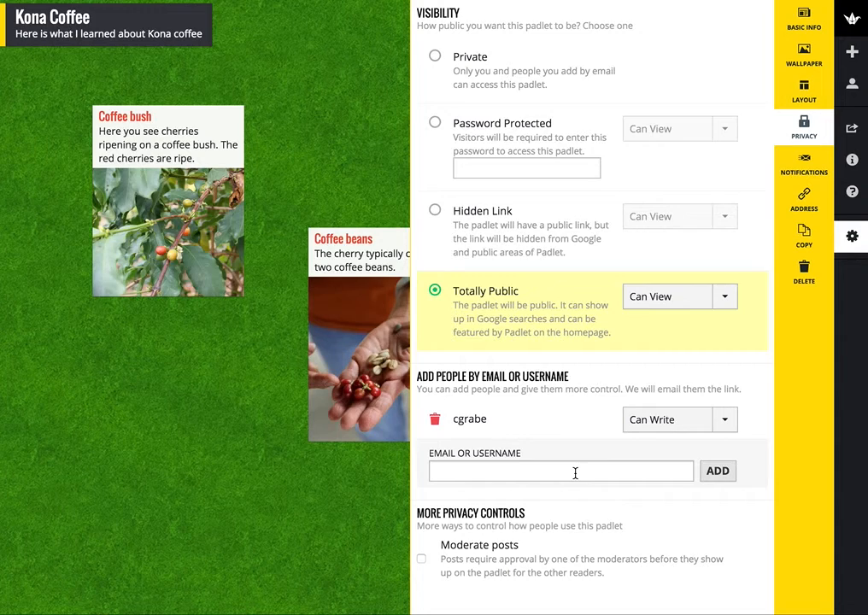
mouse_move(715, 445)
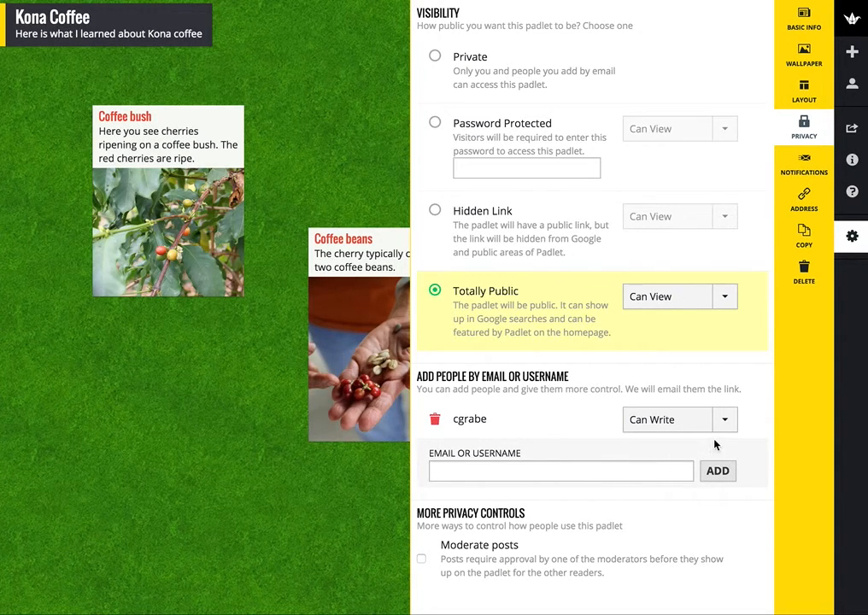
mouse_move(724, 449)
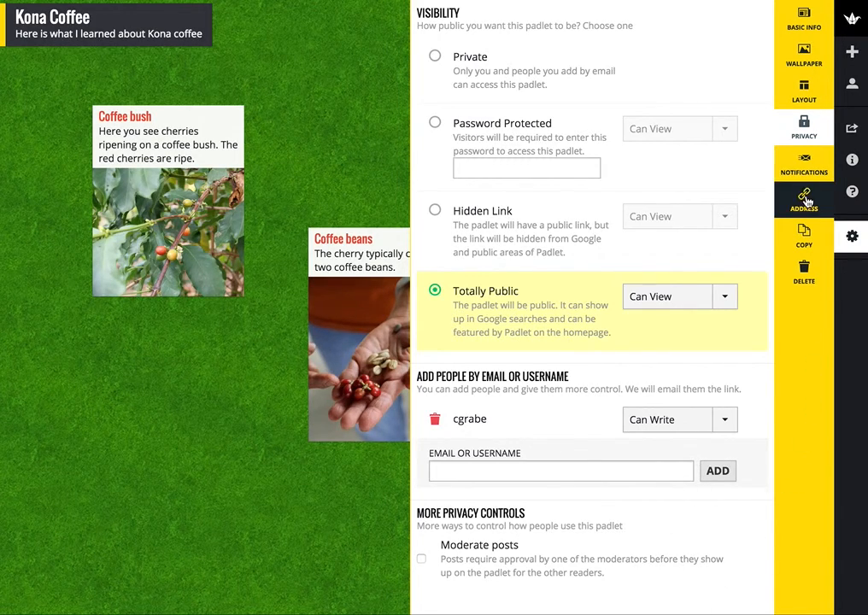
Review the Address settings showing the current /markgrabe/kona URL and empty new-address field.
left_click(803, 198)
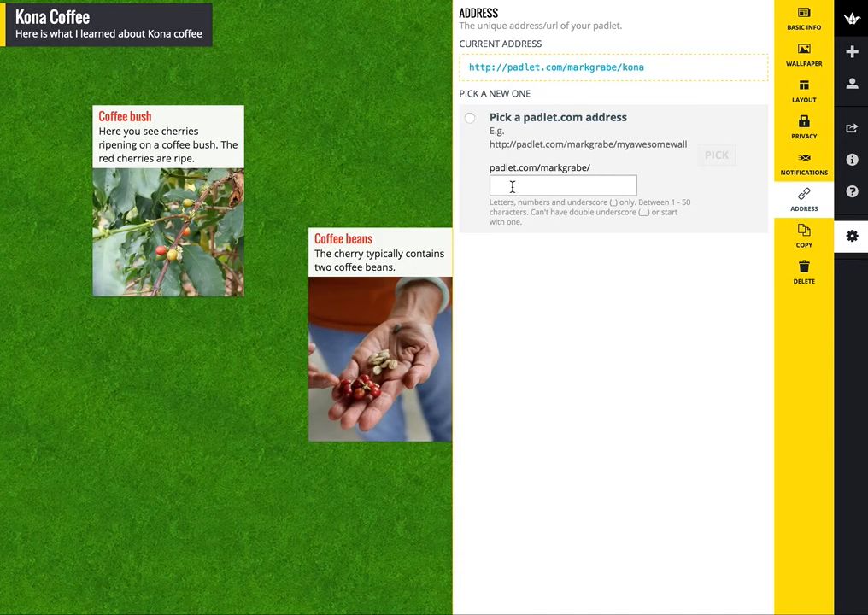
mouse_move(503, 175)
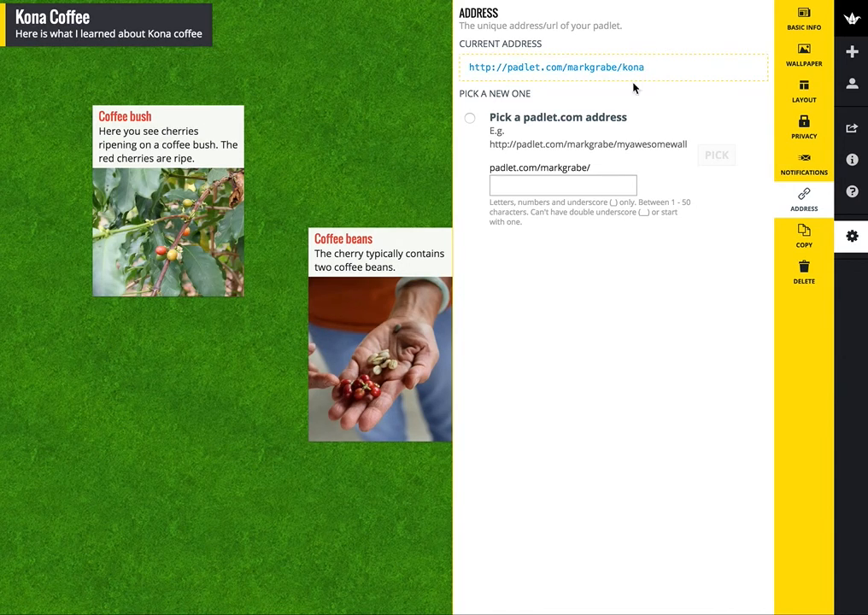
left_click(564, 184)
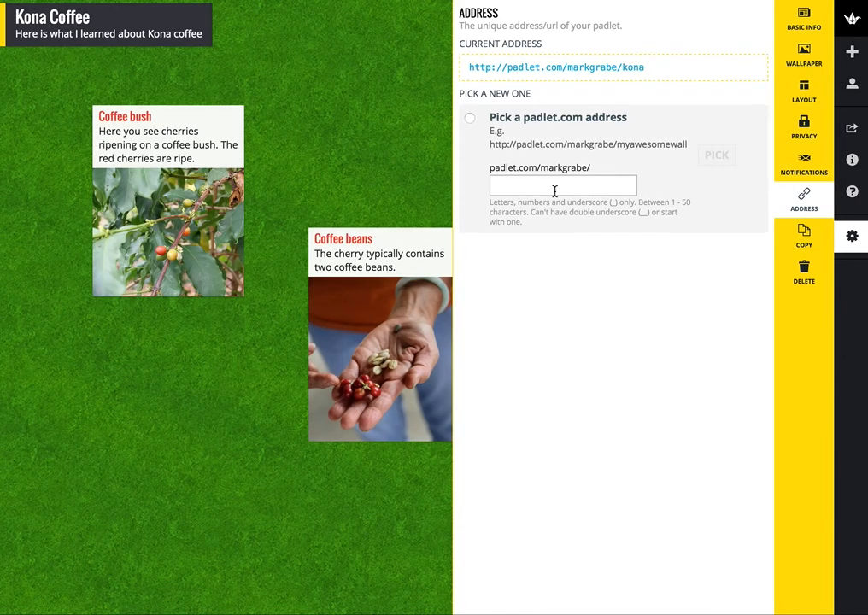